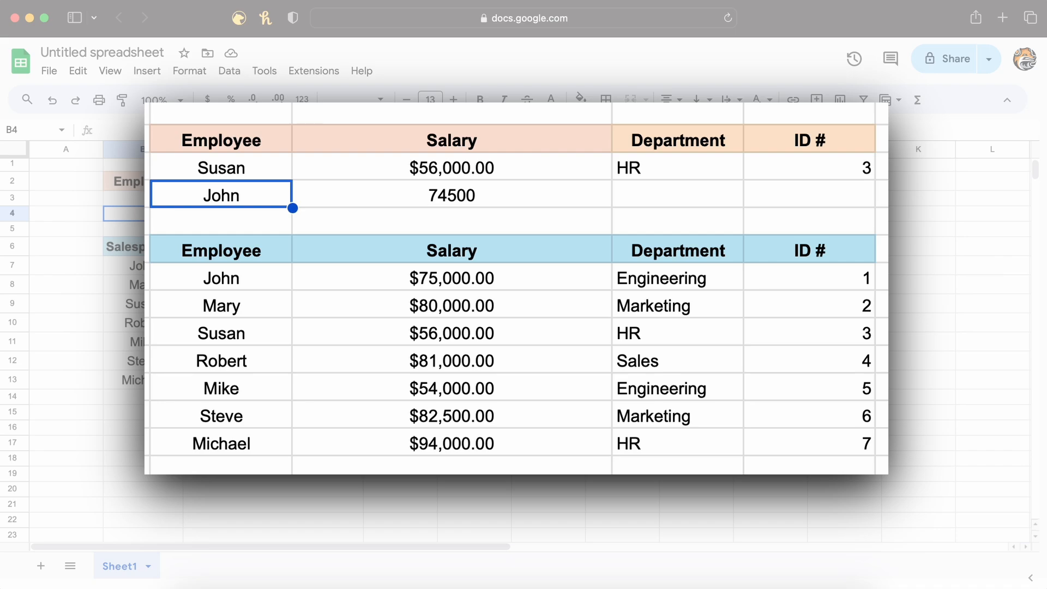
Enter John in B3 as the employee to look up.
{"action": "left_click", "coordinate": [221, 168]}
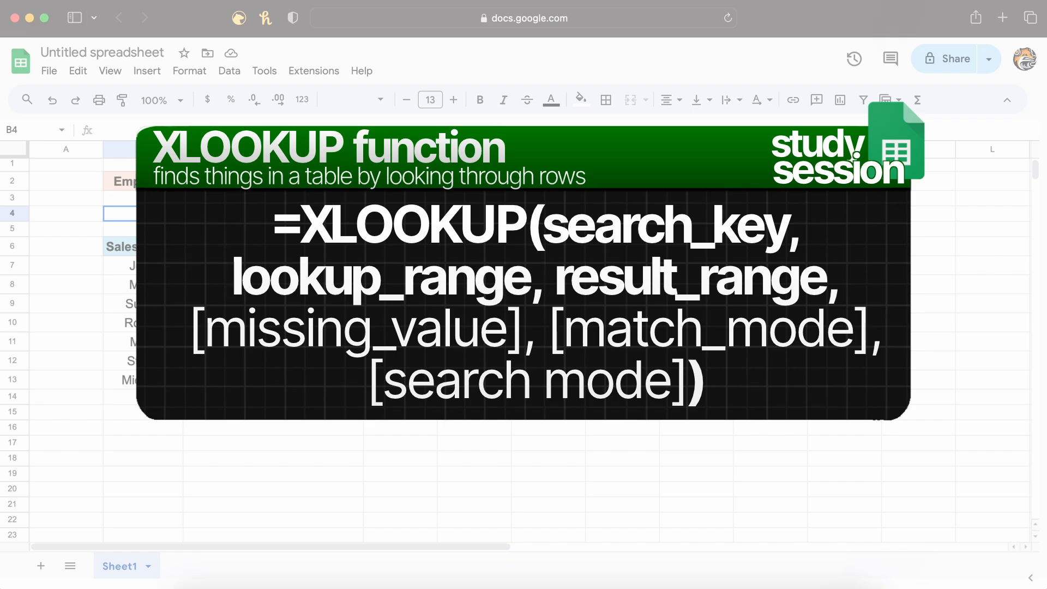
{"action": "double_click", "coordinate": [664, 226]}
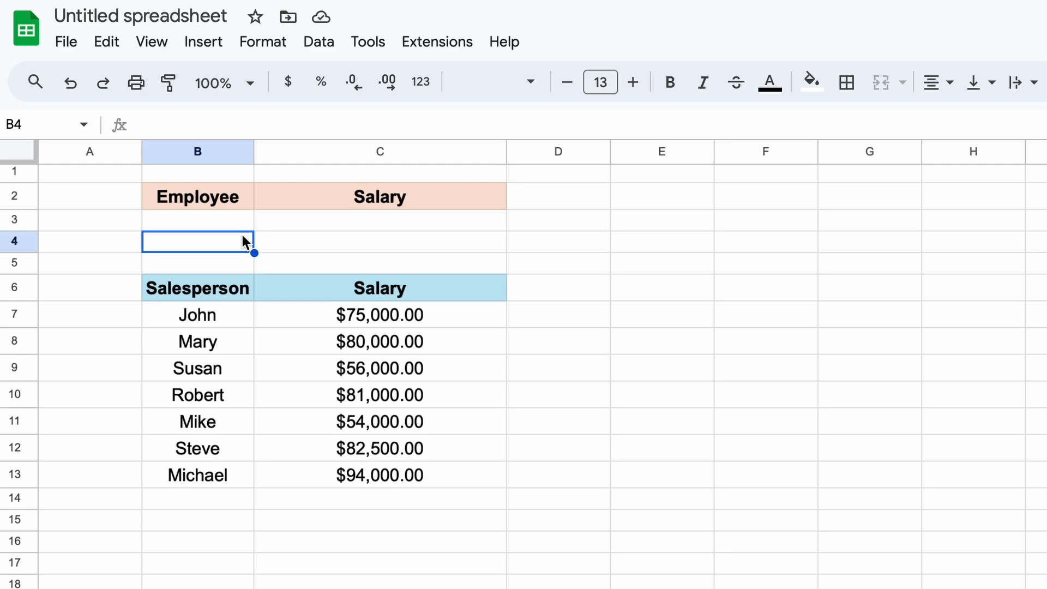
{"action": "mouse_move", "coordinate": [242, 227]}
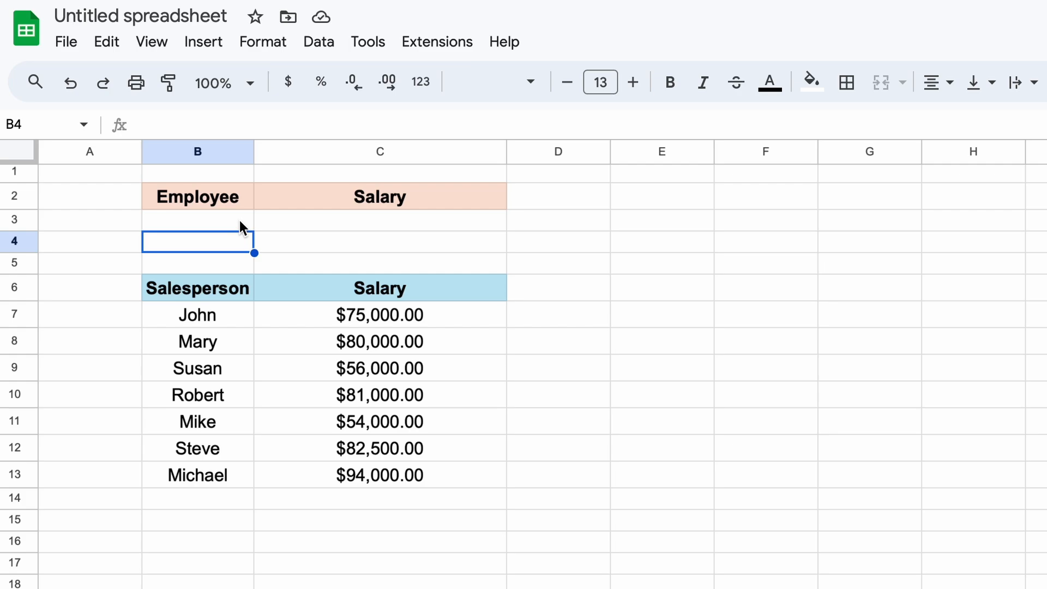
{"action": "type", "text": "John"}
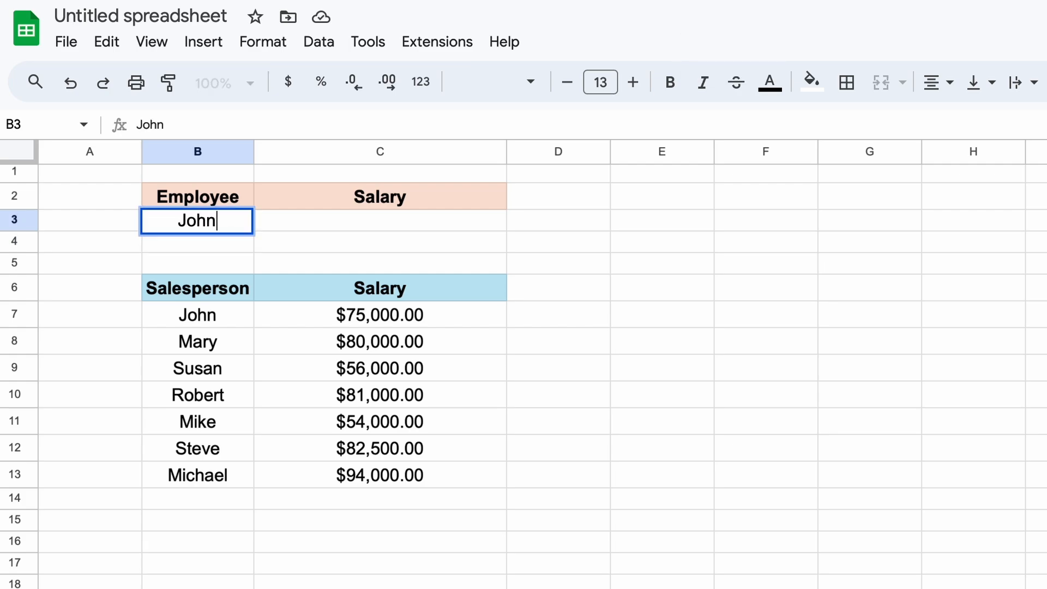
{"action": "key", "text": "Tab"}
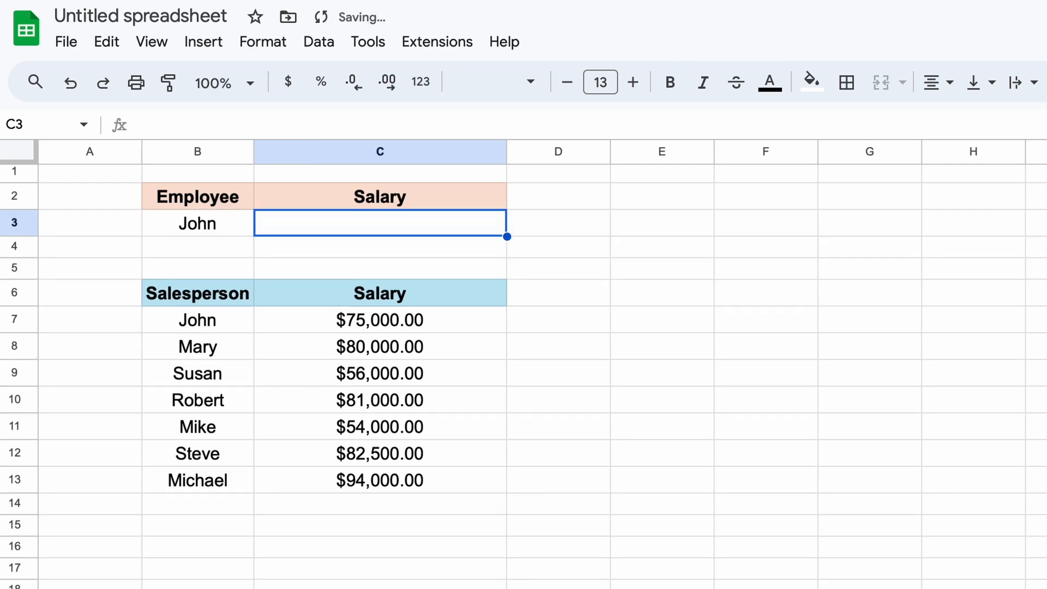
Build =XLOOKUP(B3,B7:B13,...) using John's cell as key and salesperson names B7:B13 as lookup range.
{"action": "type", "text": "=X"}
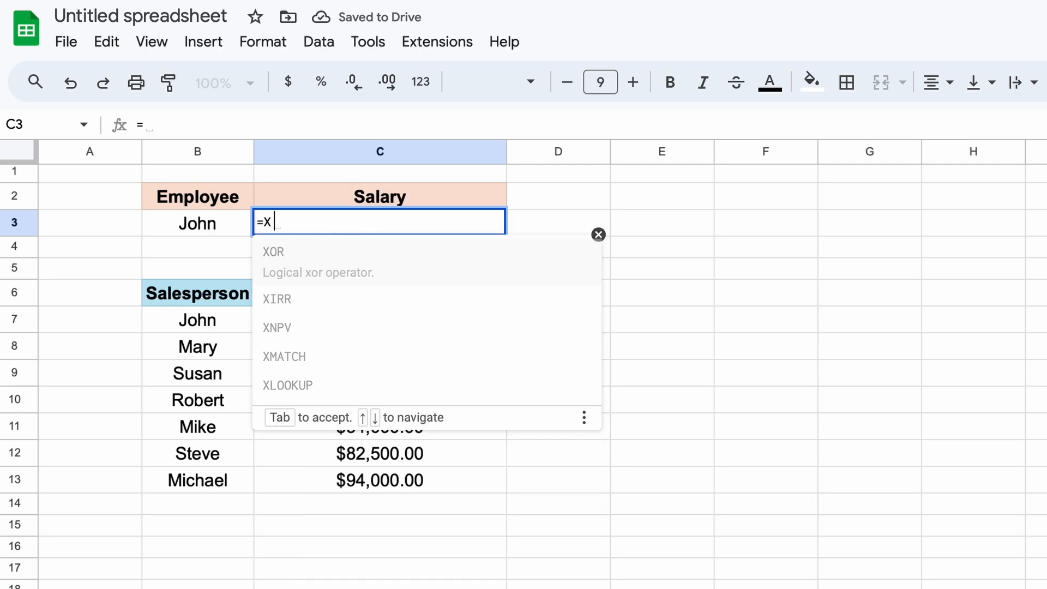
{"action": "type", "text": "LO0"}
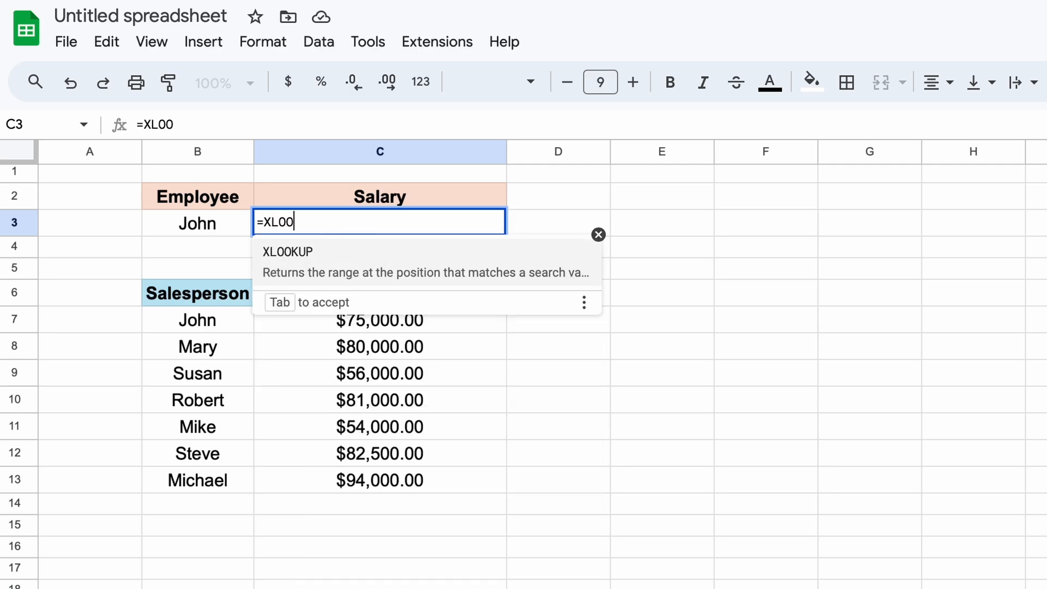
{"action": "key", "text": "Tab"}
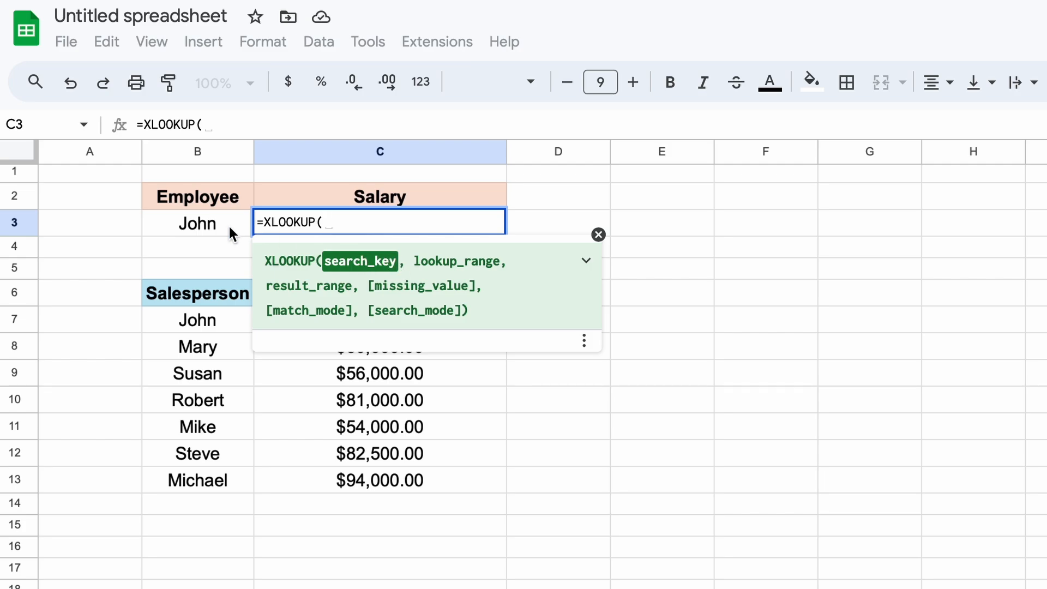
{"action": "left_click", "coordinate": [197, 223]}
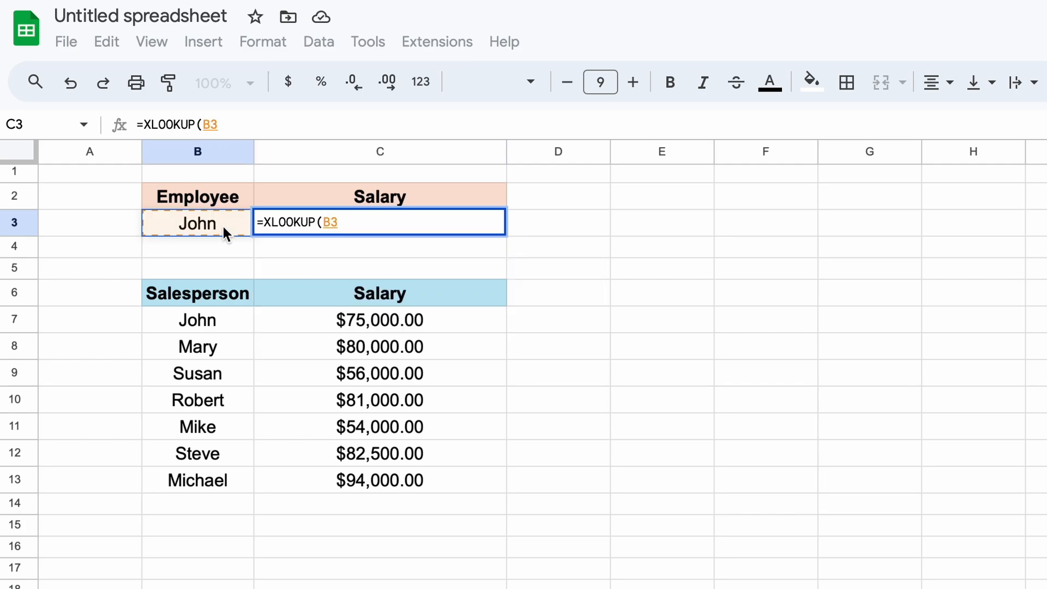
{"action": "type", "text": ","}
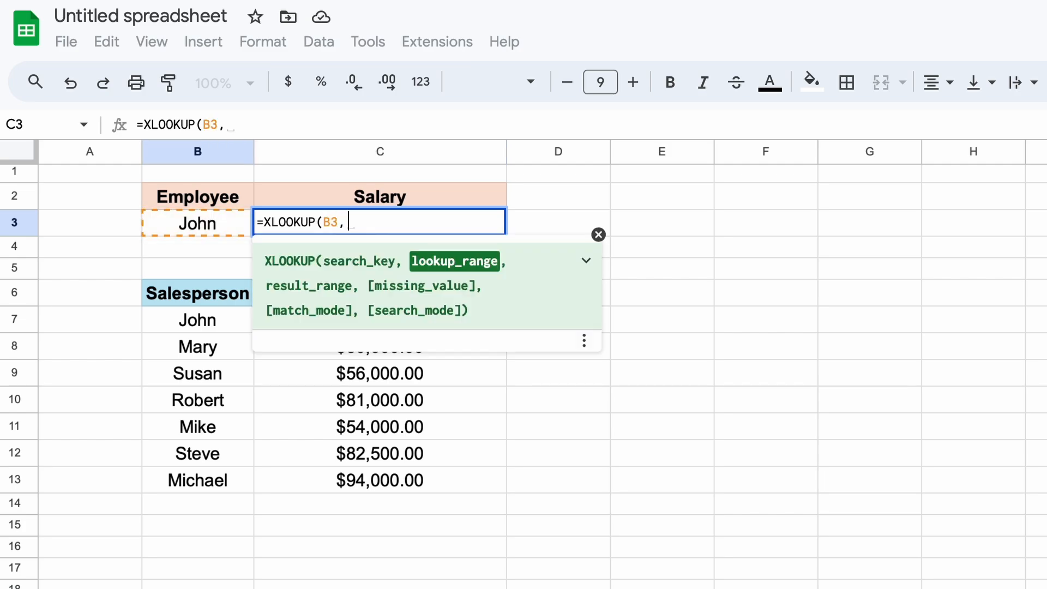
{"action": "mouse_move", "coordinate": [450, 277]}
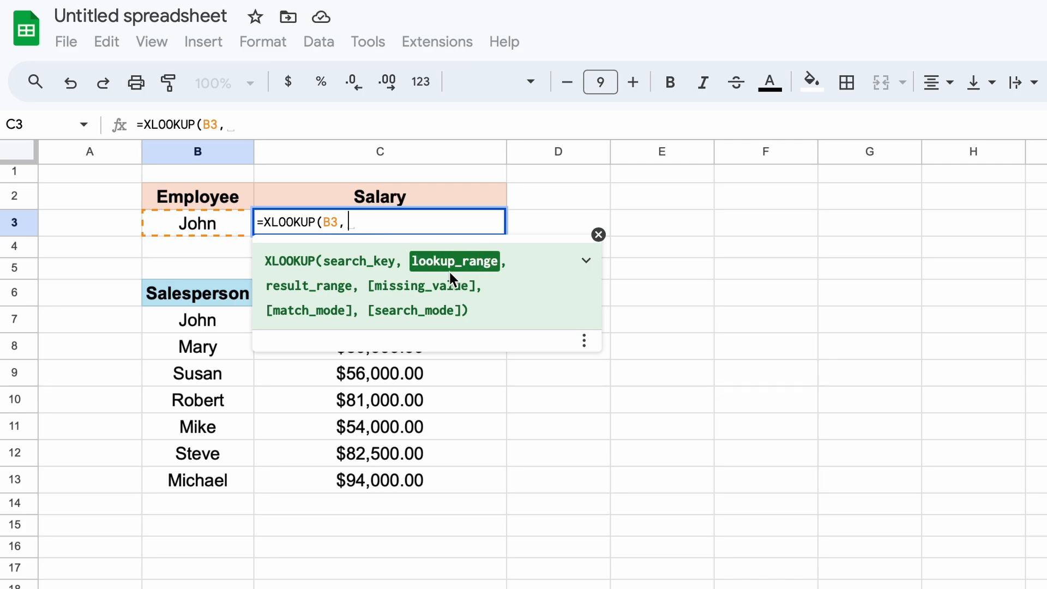
{"action": "left_click_drag", "start_coordinate": [197, 319], "coordinate": [197, 426]}
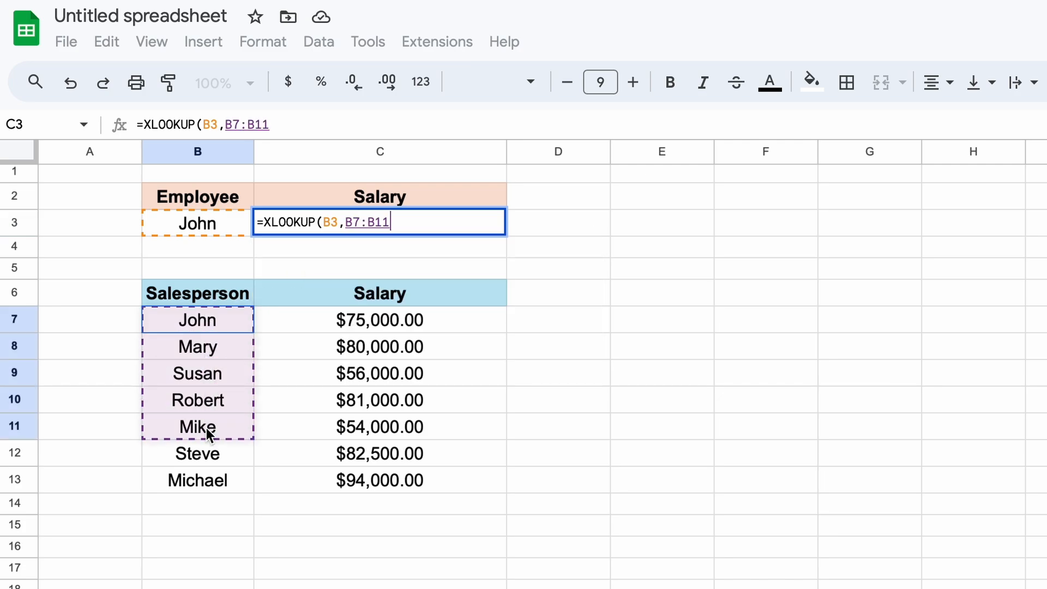
{"action": "left_click_drag", "start_coordinate": [197, 427], "coordinate": [197, 479]}
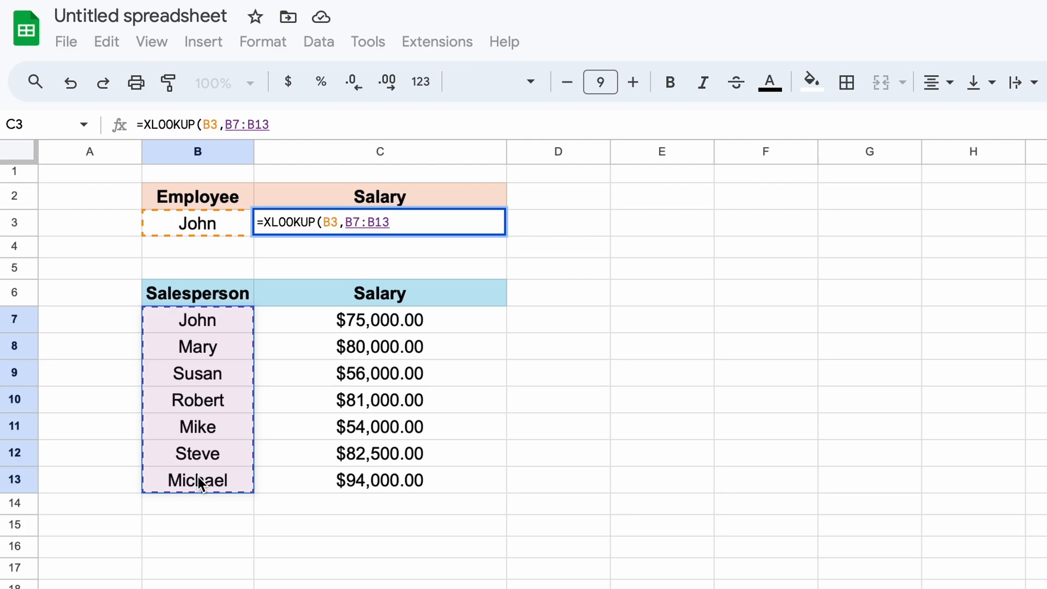
{"action": "type", "text": ","}
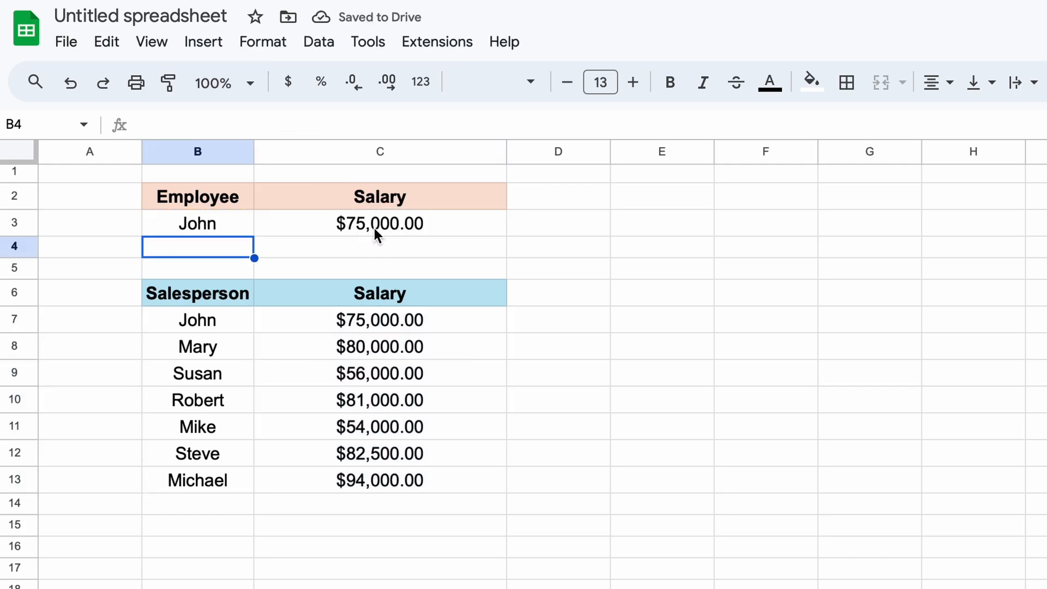
{"action": "mouse_move", "coordinate": [394, 235]}
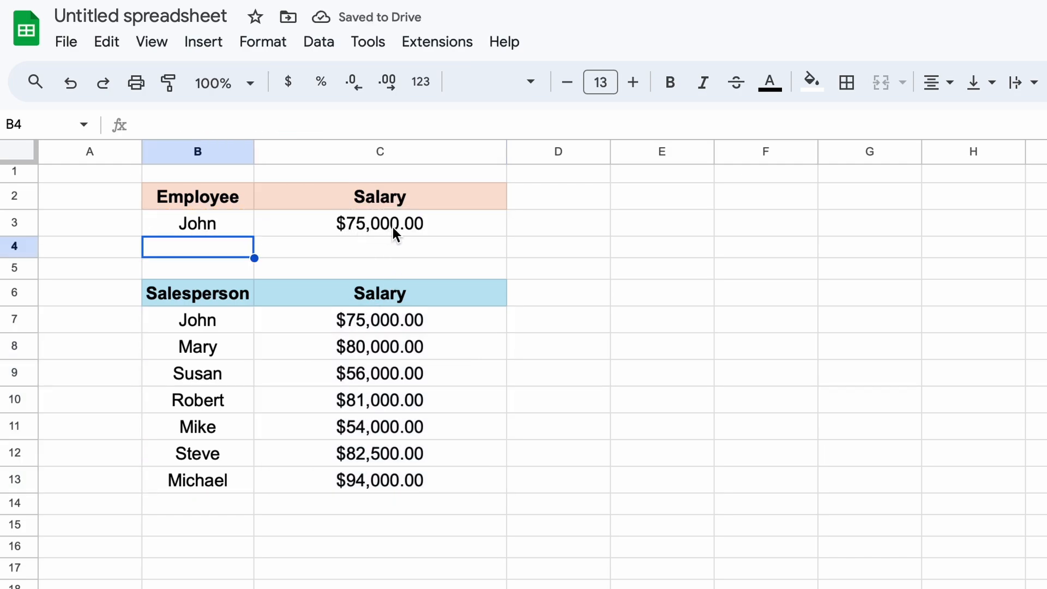
Look up Robert's salary by entering his name in B3.
{"action": "type", "text": "Su"}
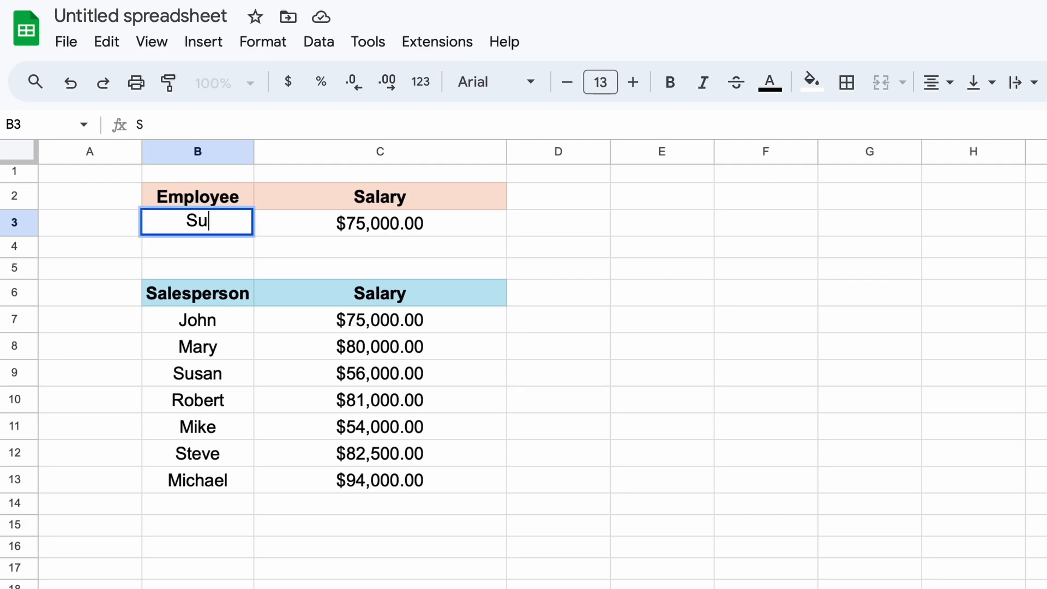
{"action": "type", "text": "Ro"}
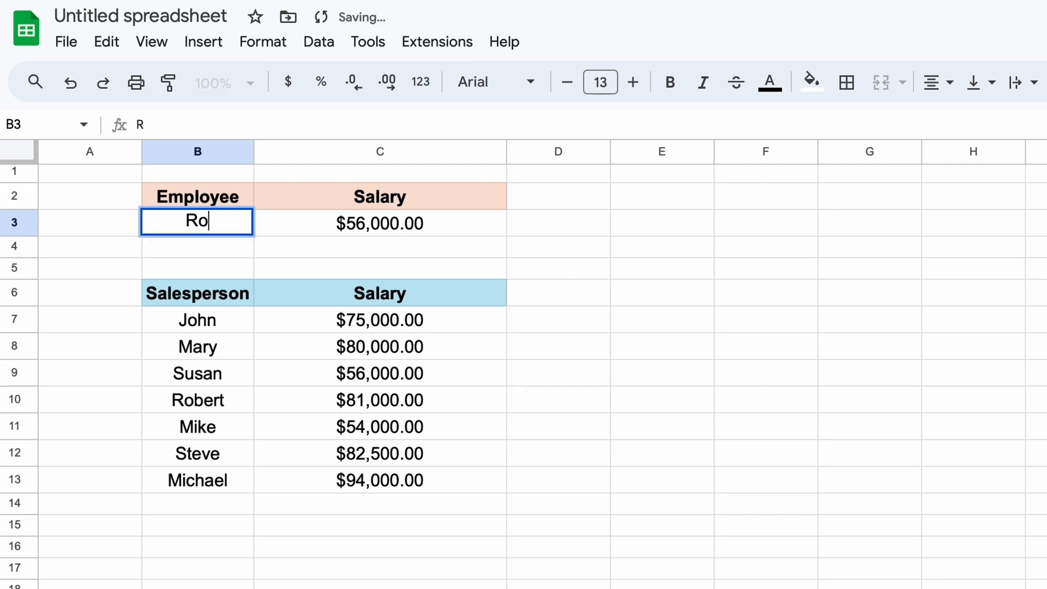
{"action": "key", "text": "Enter"}
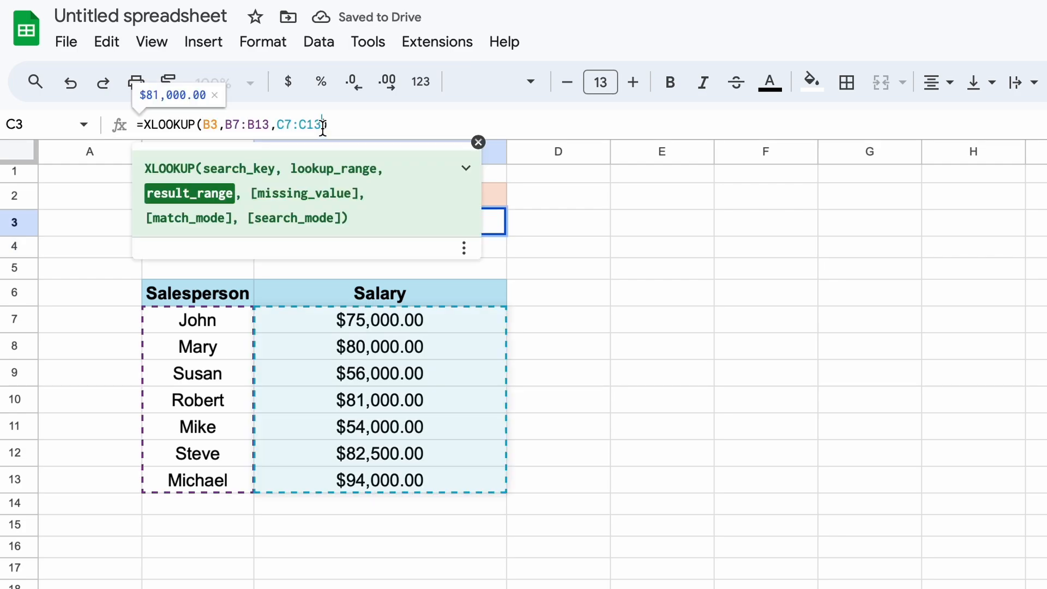
Add "Employee Not Found" as the missing value and look up Martin to show it.
{"action": "type", "text": ", )"}
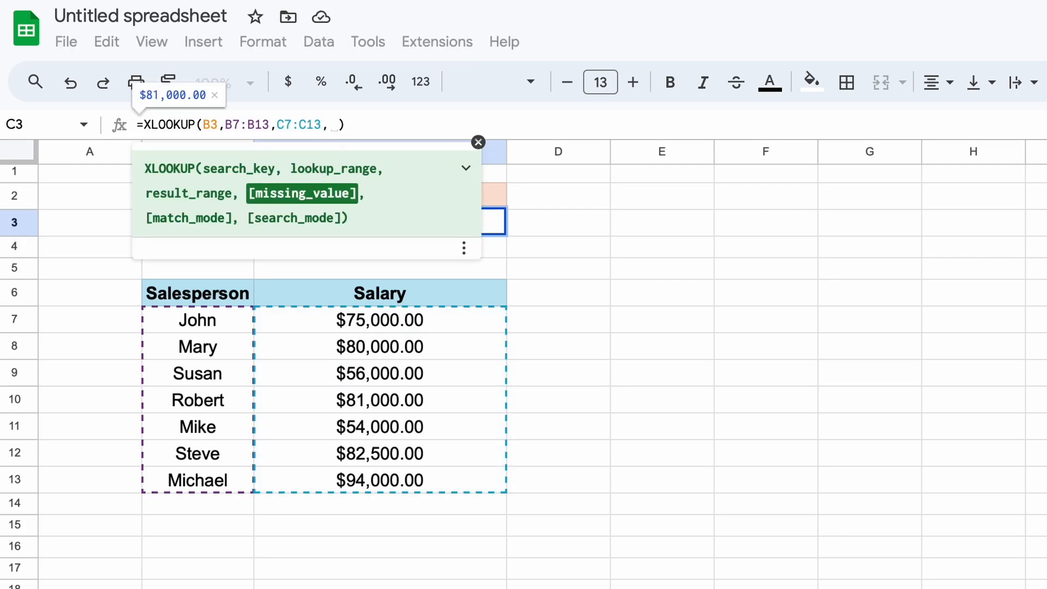
{"action": "type", "text": "\"Employee\""}
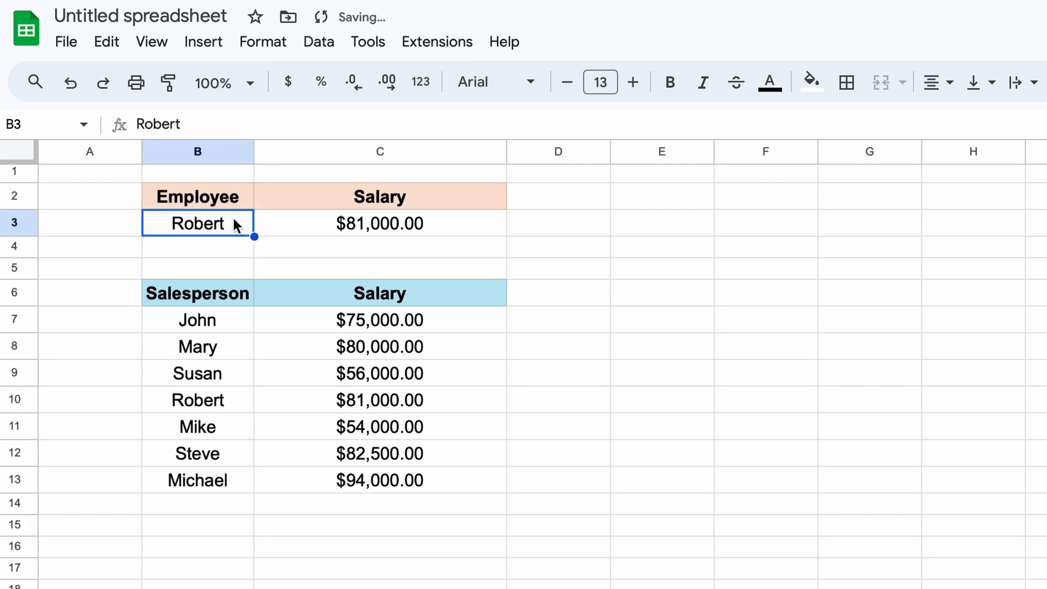
{"action": "type", "text": "Mart"}
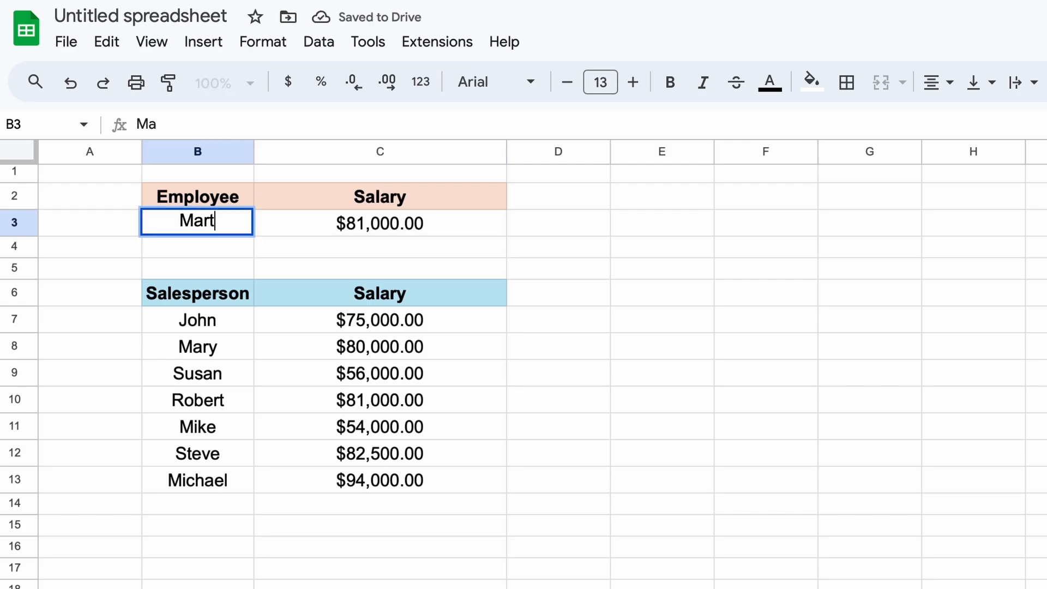
{"action": "key", "text": "enter"}
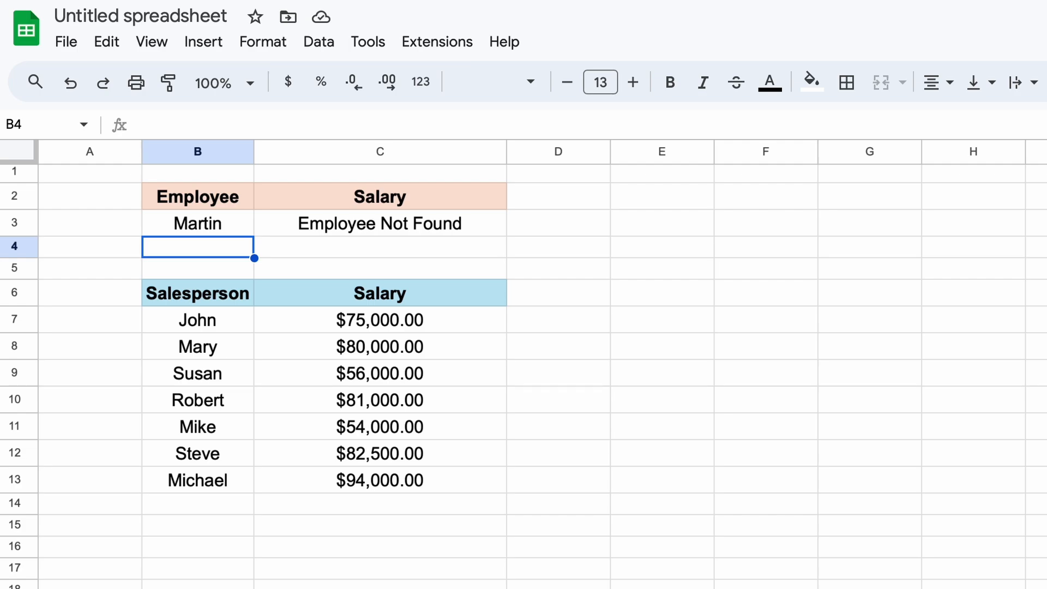
Enter 75000 in C4 and build =XLOOKUP(C4,C7:C13,B7:B13,,0) in B4 with exact match mode.
{"action": "type", "text": "75000"}
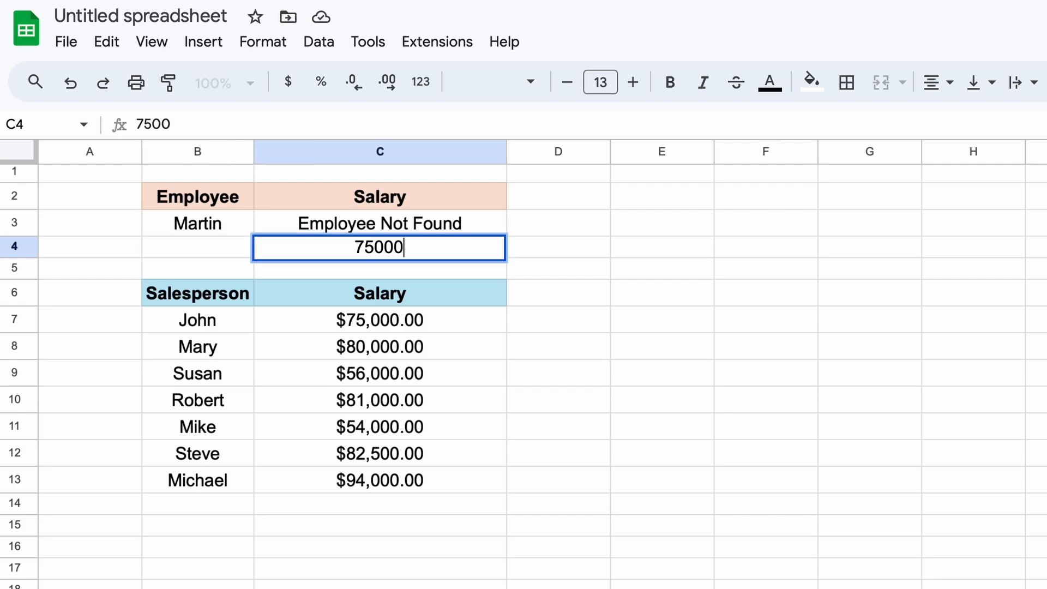
{"action": "type", "text": "=XL"}
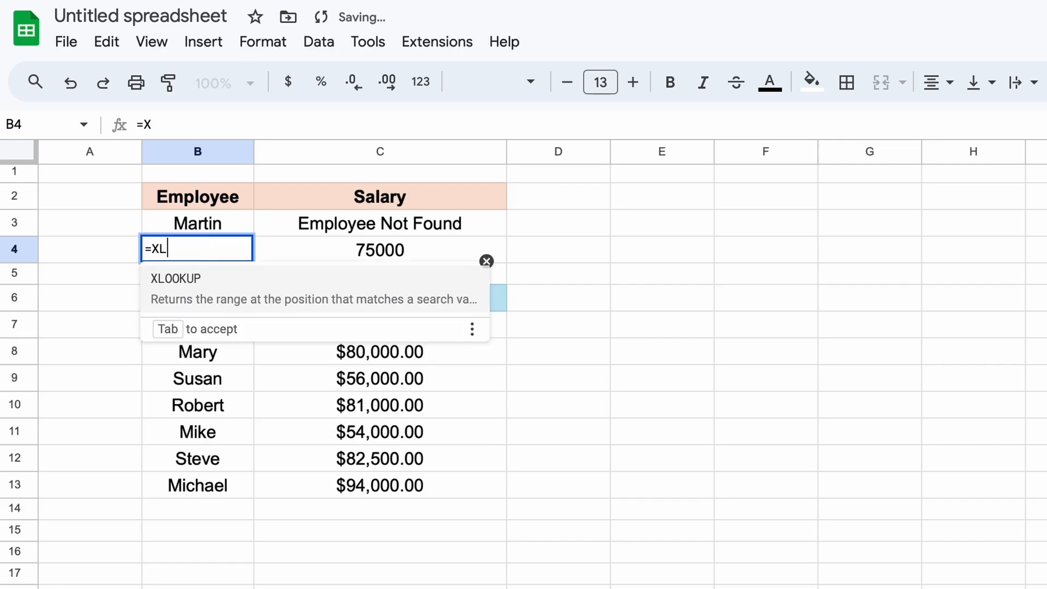
{"action": "key", "text": "Tab"}
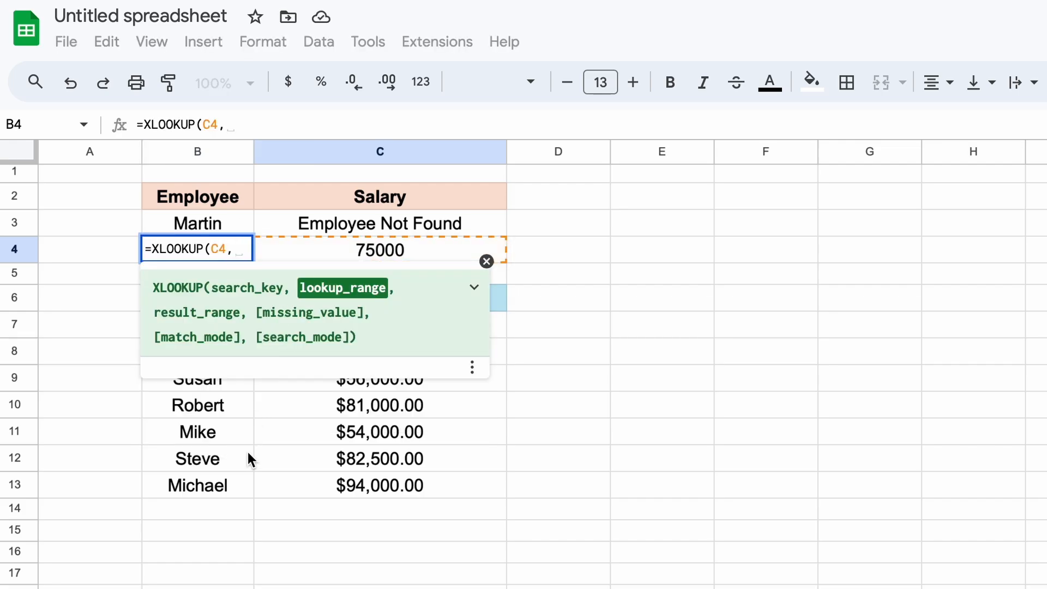
{"action": "left_click_drag", "start_coordinate": [379, 326], "coordinate": [379, 486]}
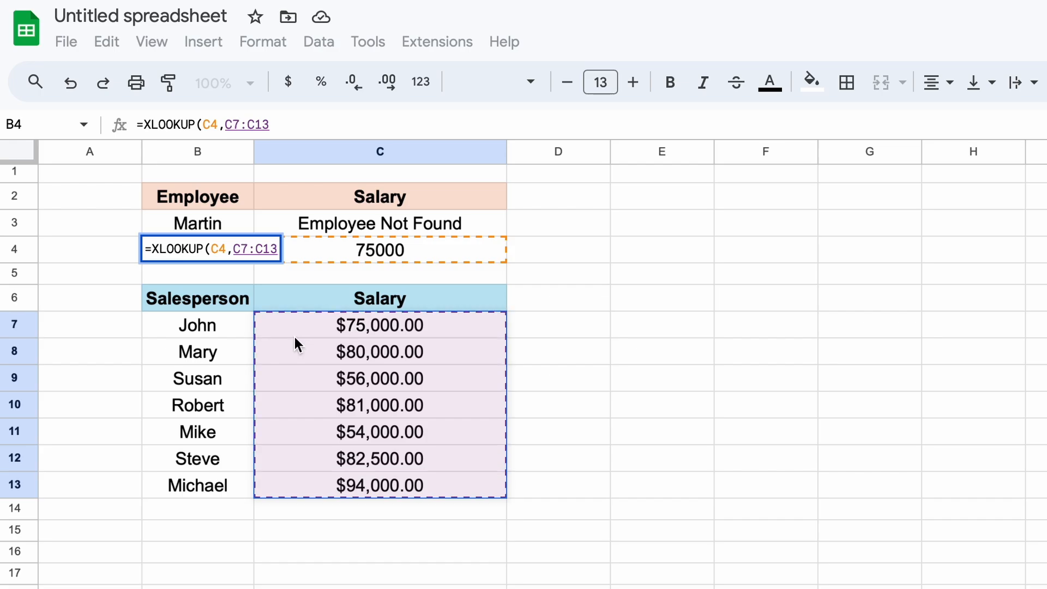
{"action": "left_click", "coordinate": [197, 485]}
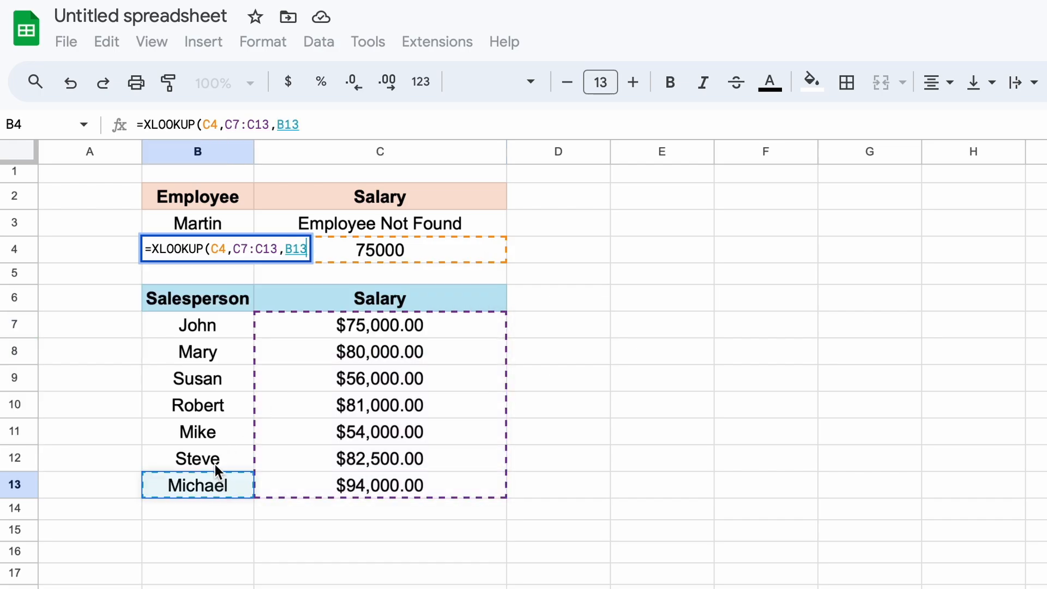
{"action": "type", "text": "B7:B13,"}
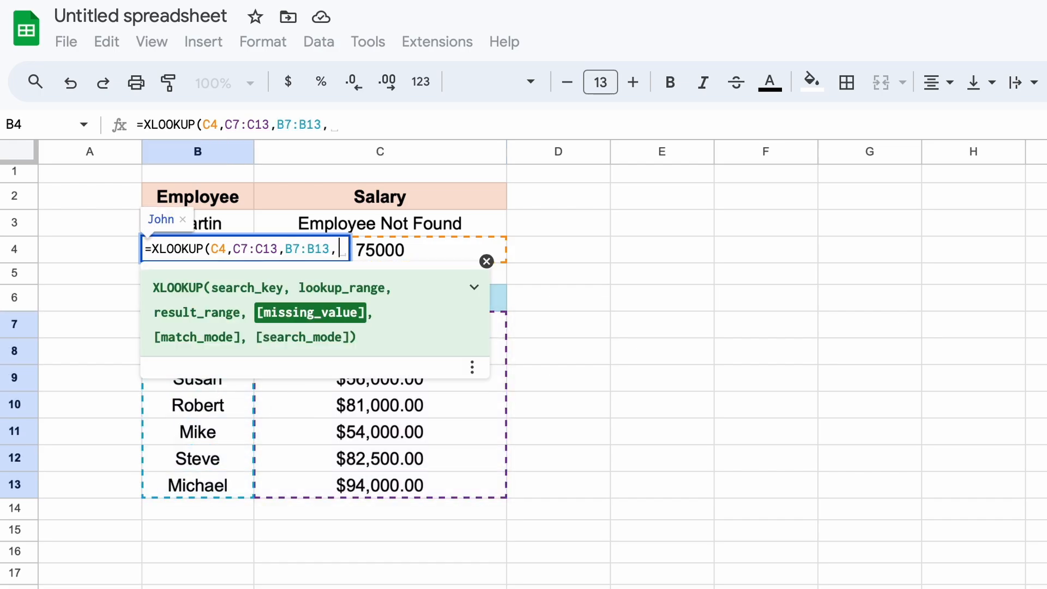
{"action": "type", "text": ","}
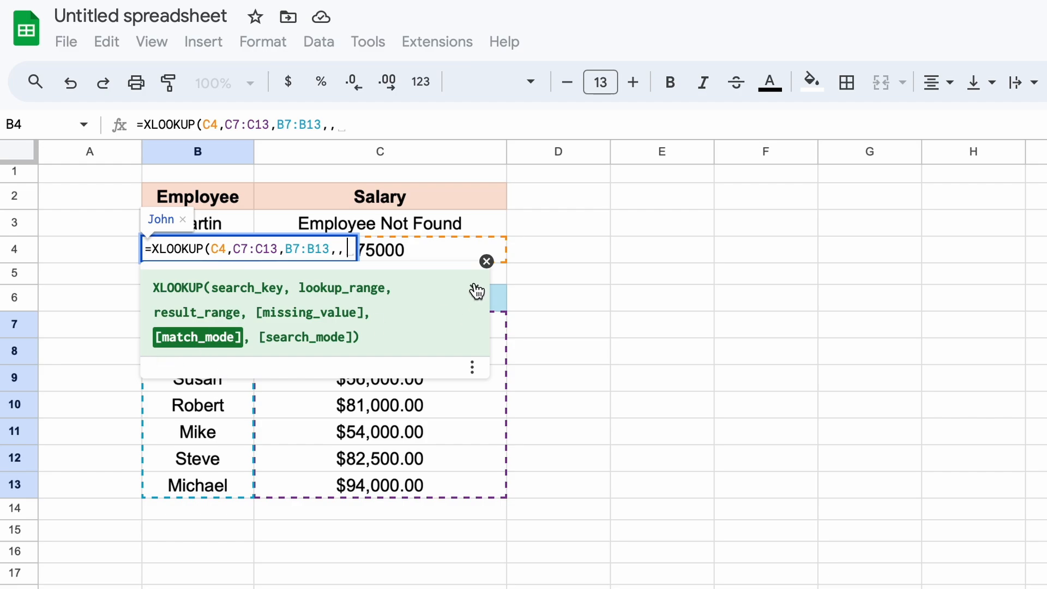
{"action": "left_click", "coordinate": [473, 289]}
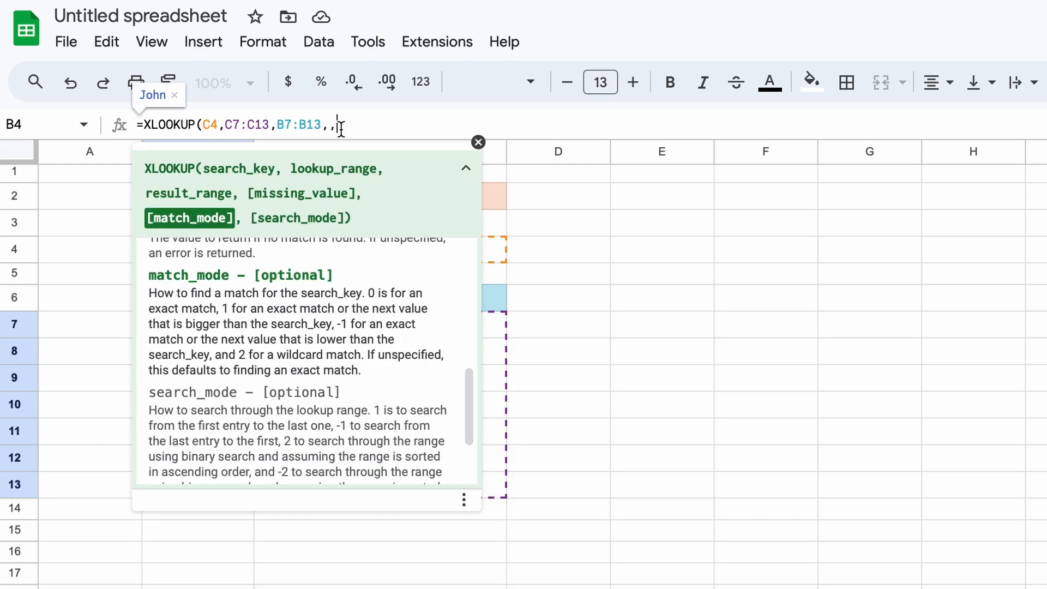
{"action": "type", "text": "0"}
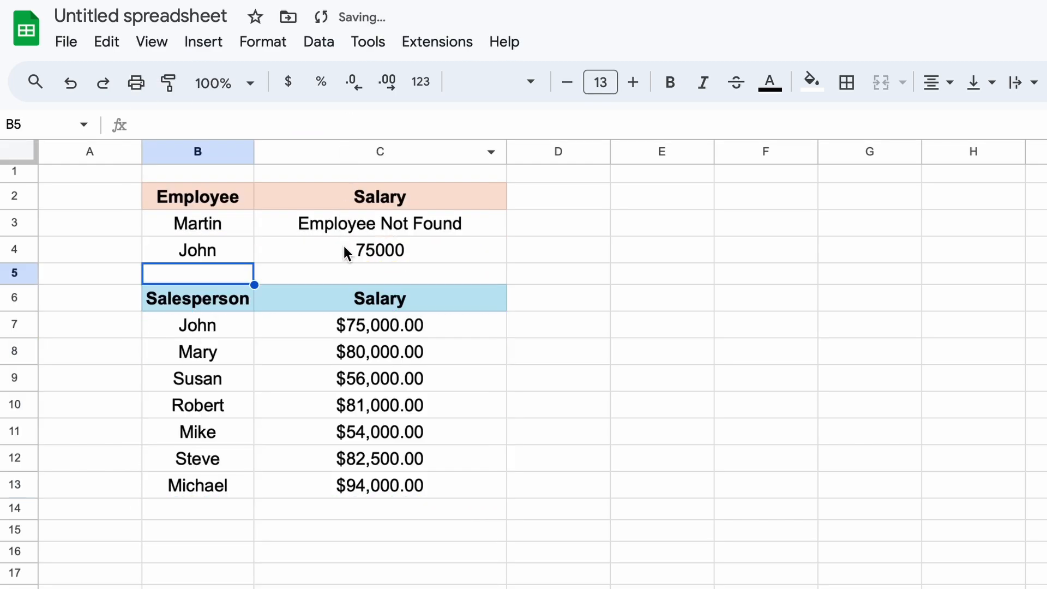
Change the salary in C4 to 74500 and revisit the B4 formula's match mode 0.
{"action": "left_click", "coordinate": [379, 250]}
{"action": "type", "text": "74500"}
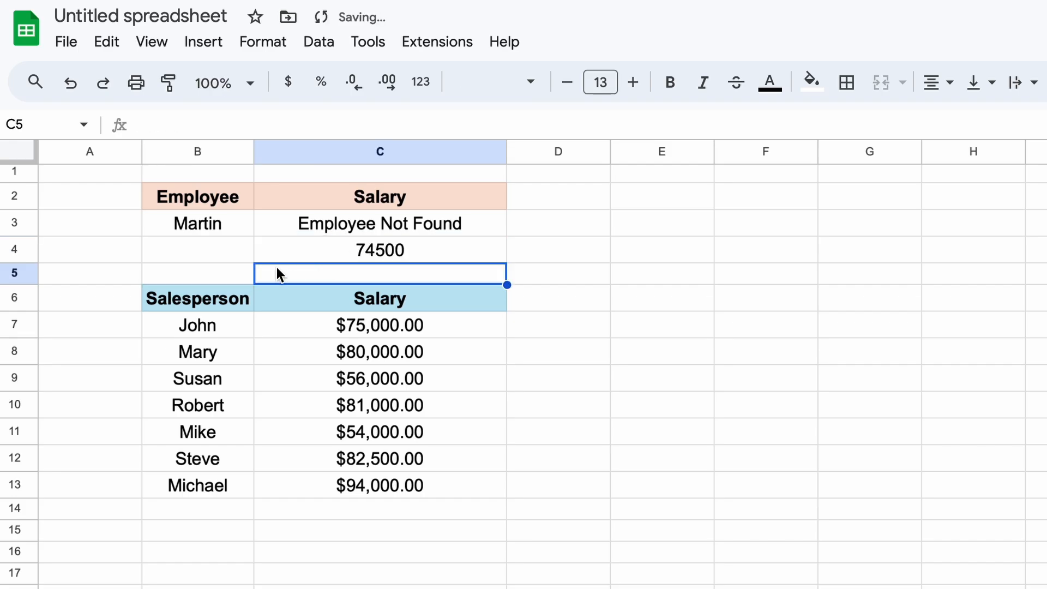
{"action": "left_click", "coordinate": [197, 250]}
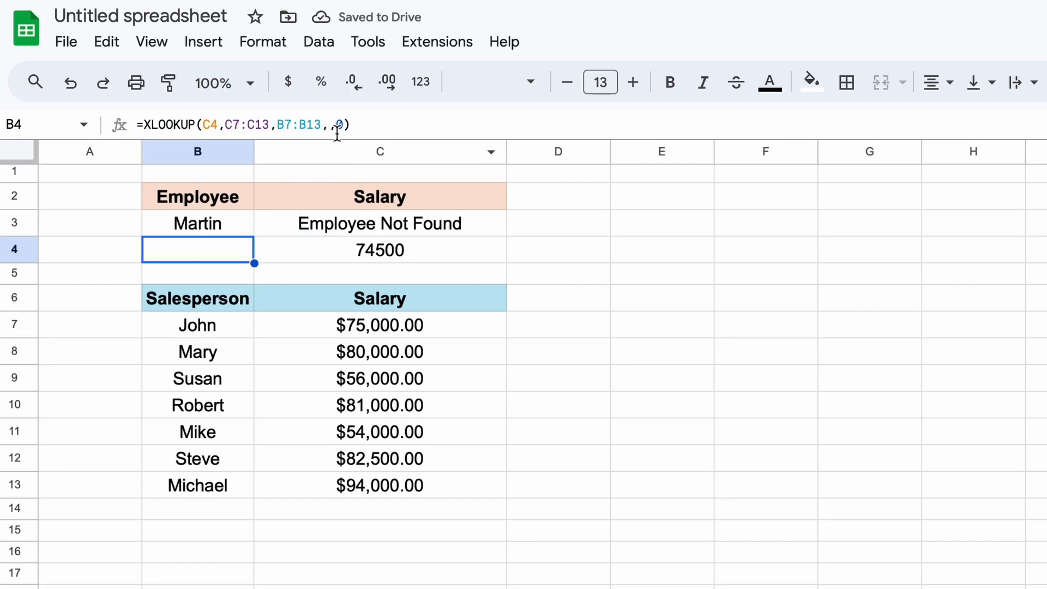
{"action": "type", "text": "0"}
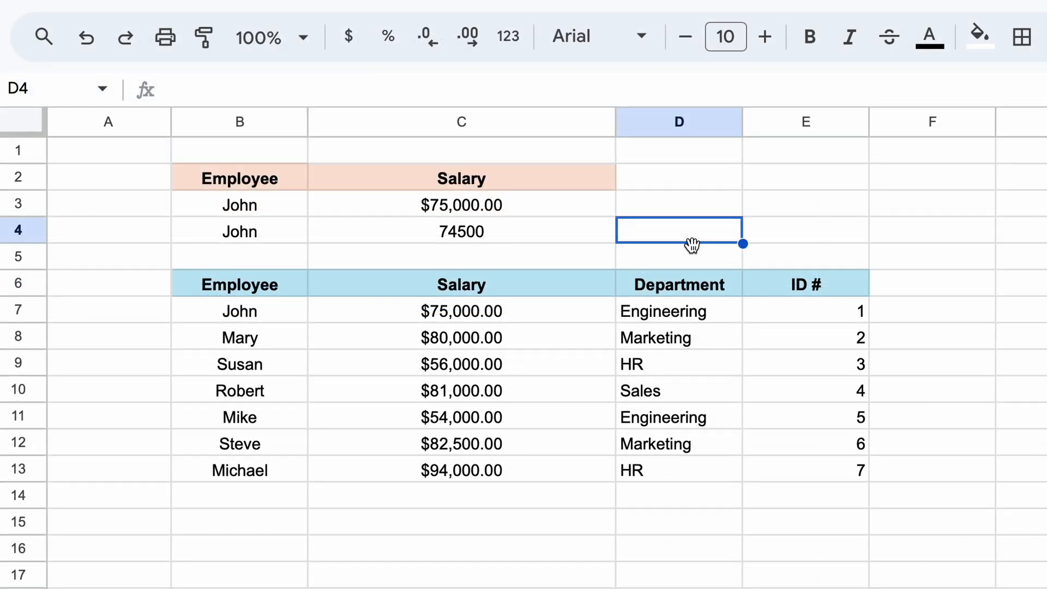
{"action": "mouse_move", "coordinate": [720, 280]}
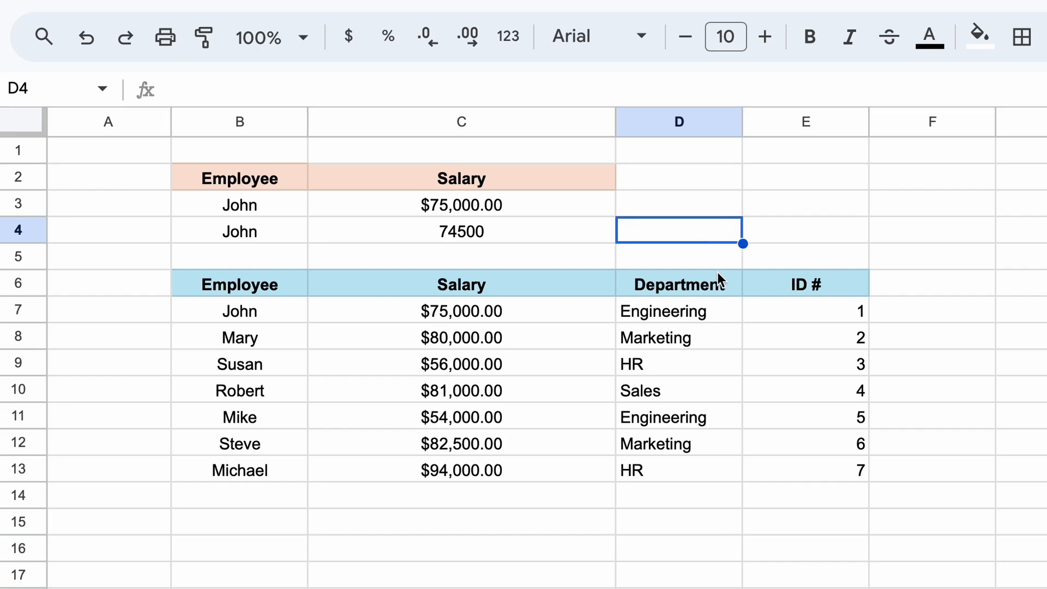
Give the Department and ID # headers the peach fill, then view the B4 lookup formula.
{"action": "left_click", "coordinate": [980, 36]}
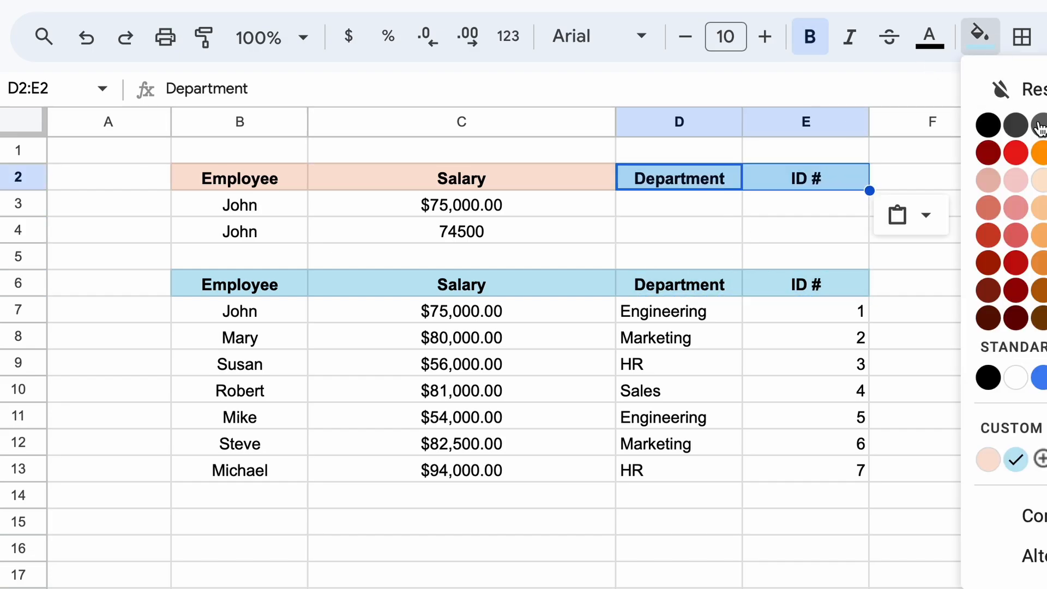
{"action": "left_click", "coordinate": [461, 206]}
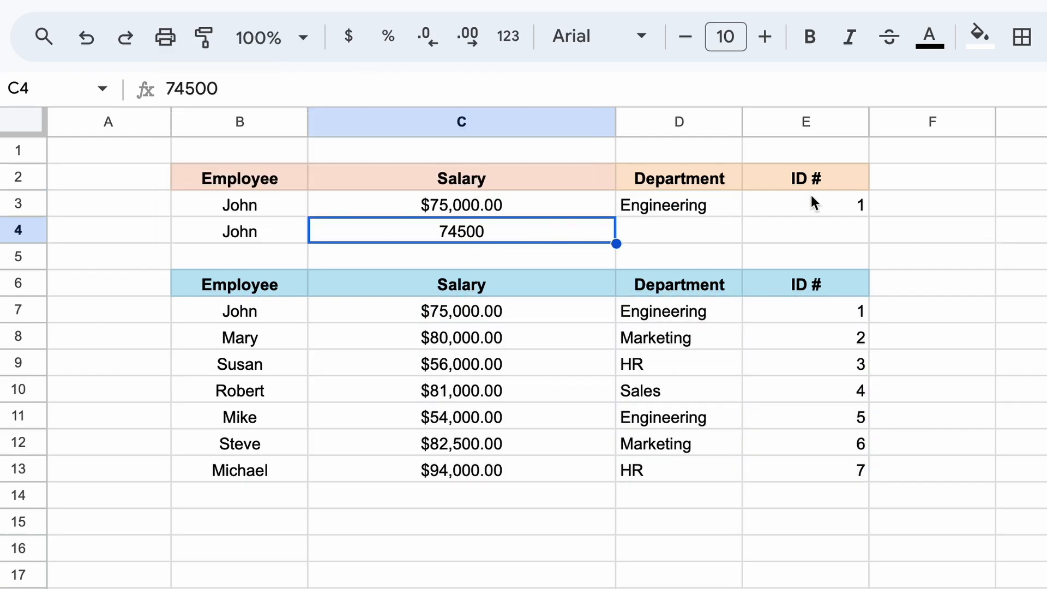
{"action": "left_click", "coordinate": [238, 231]}
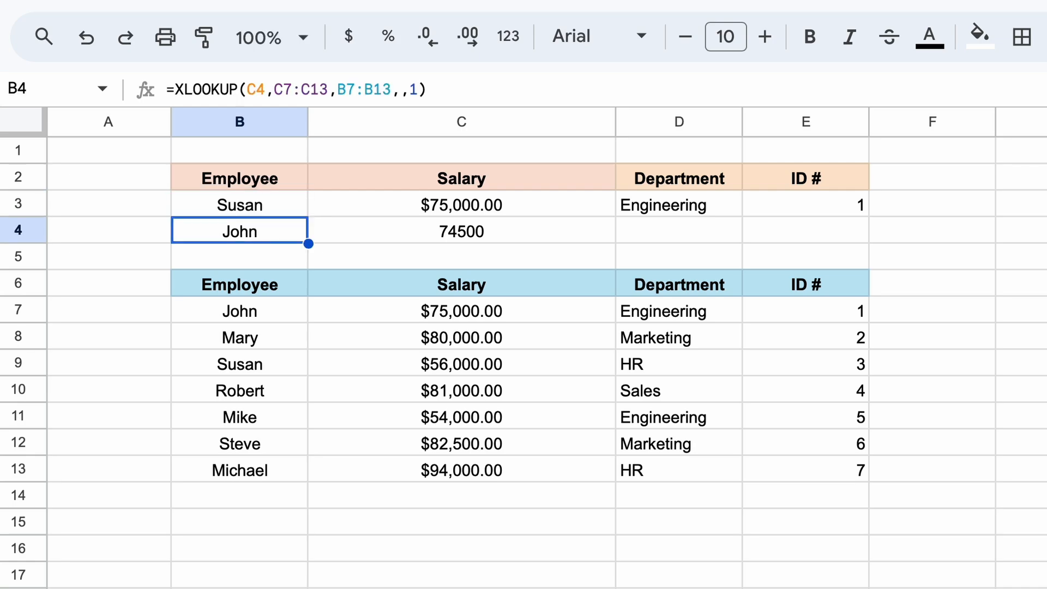